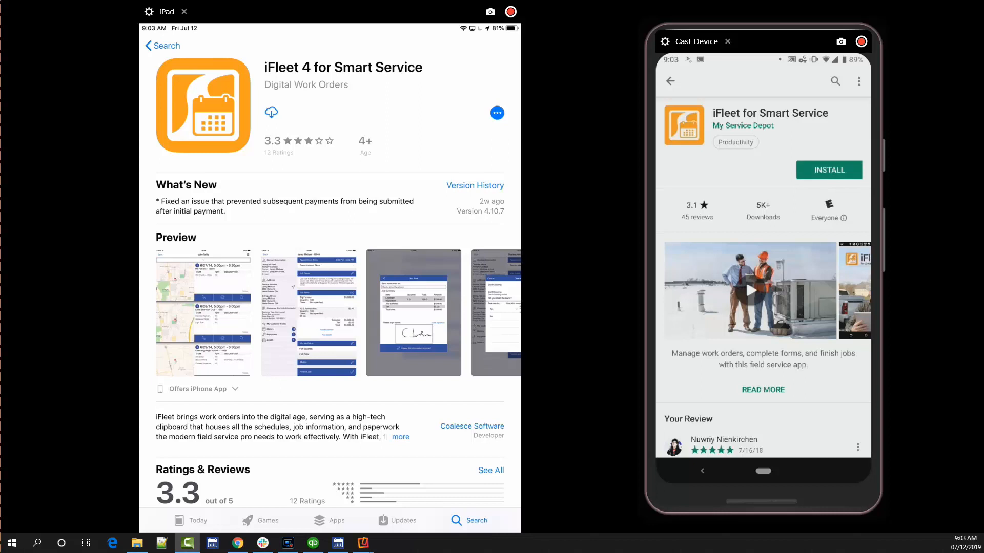
Install iFleet for Smart Service from the app store page.
click(828, 170)
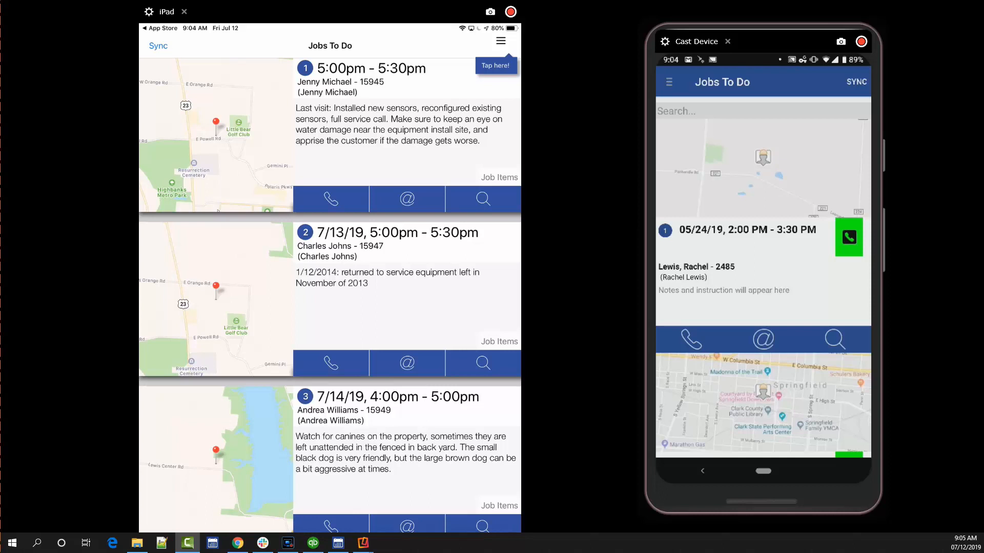
Open iFleet Settings on phone and iPad, and email the phone's device identifier.
click(669, 81)
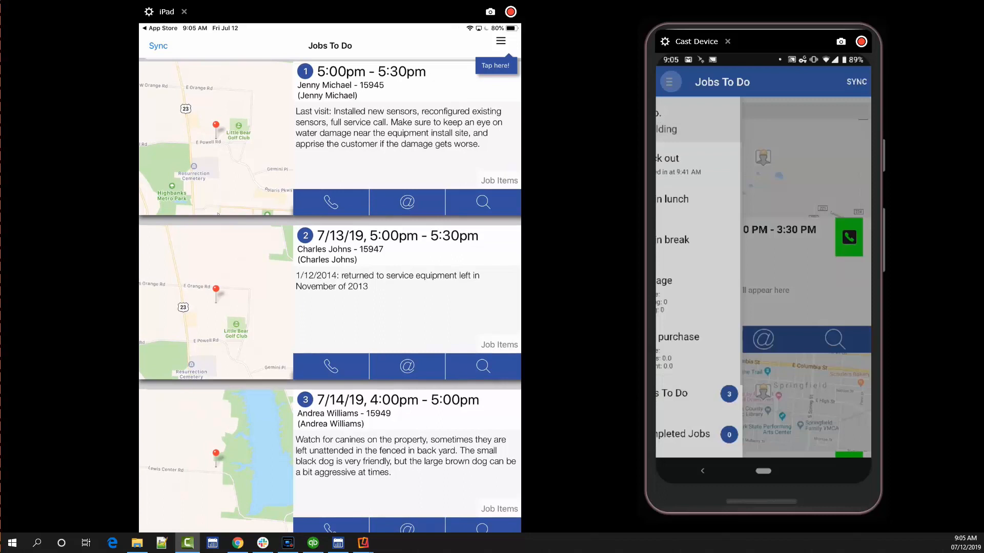
click(500, 40)
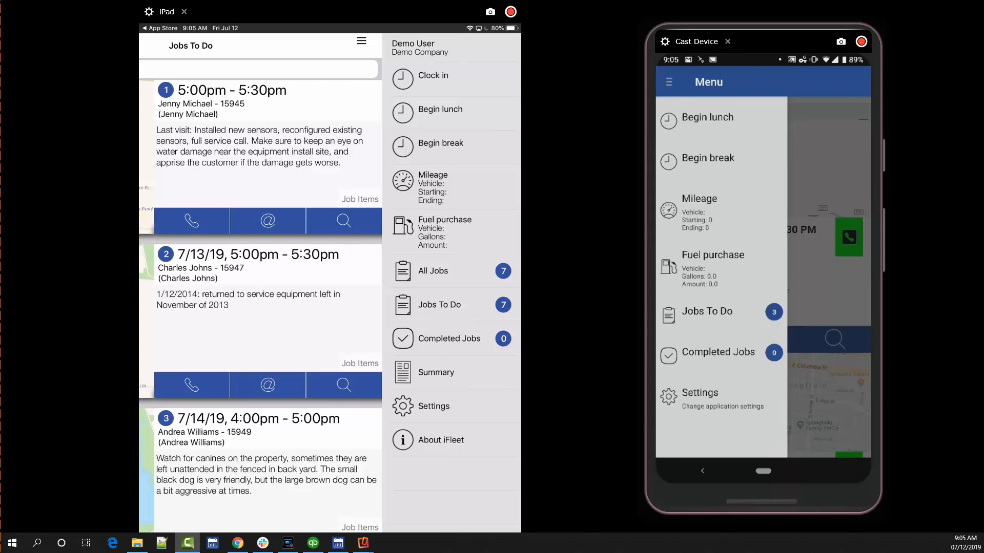
click(434, 405)
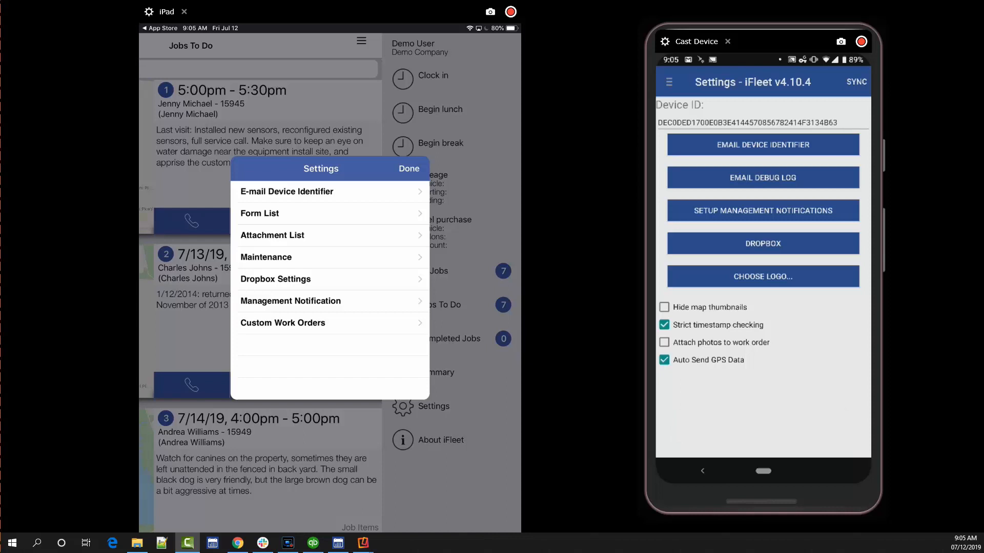
click(763, 144)
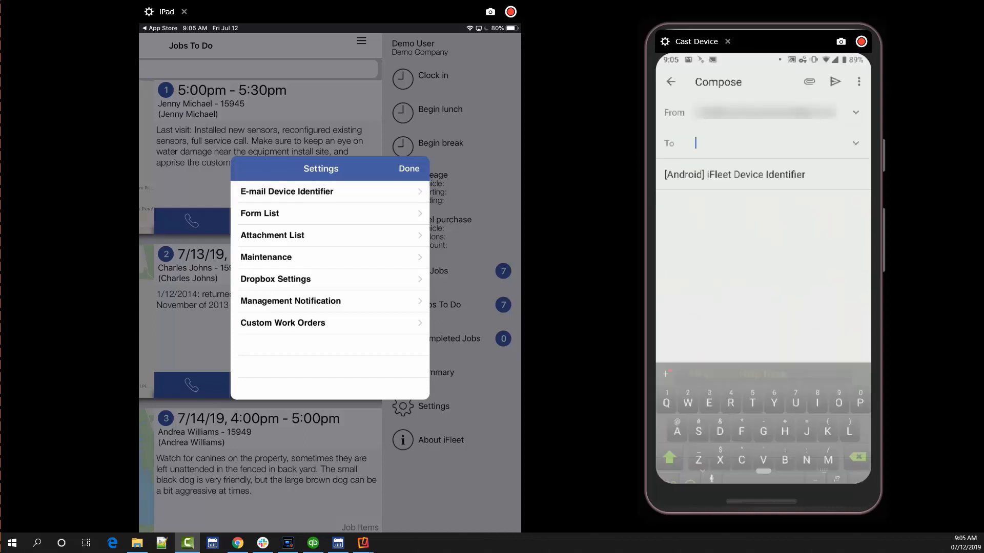
Email the iPad's device identifier, then return to the Smart Service desktop.
click(286, 192)
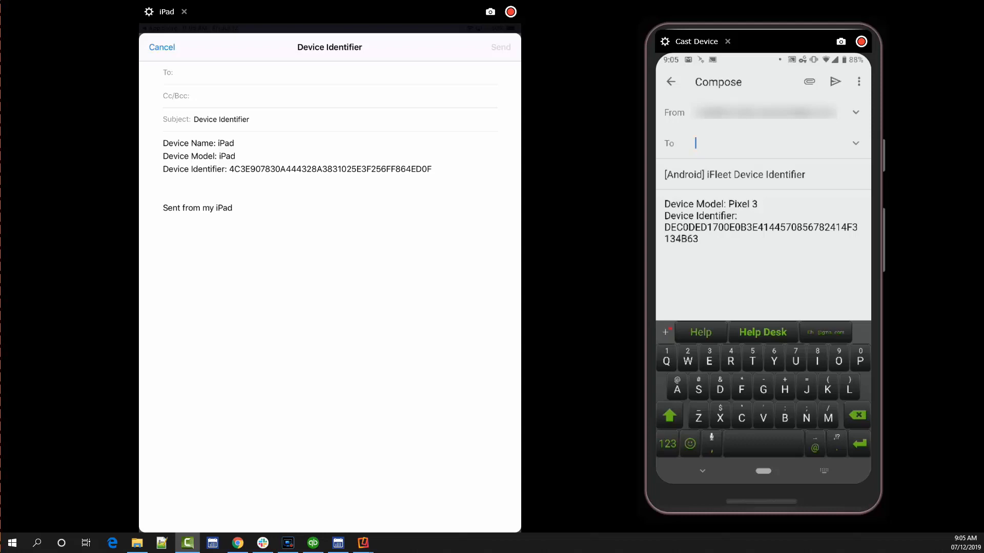
click(362, 542)
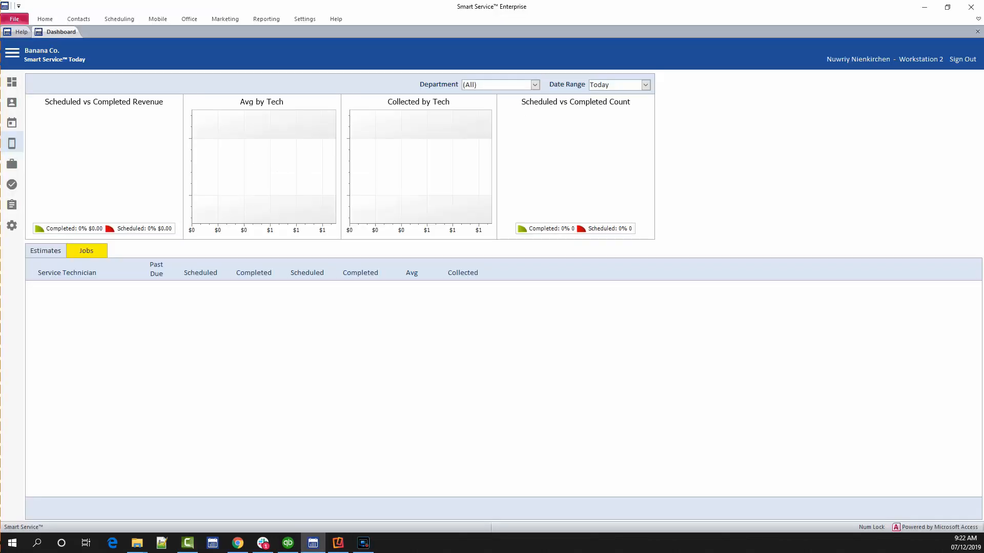
Show the Mobile Workforce device settings listing each user's iFleet Device Id.
click(12, 53)
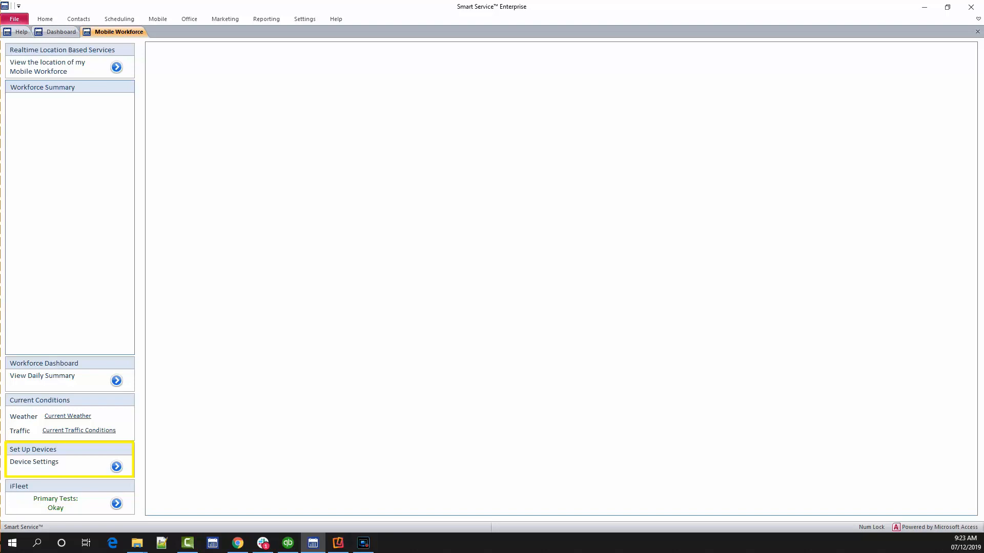
click(117, 467)
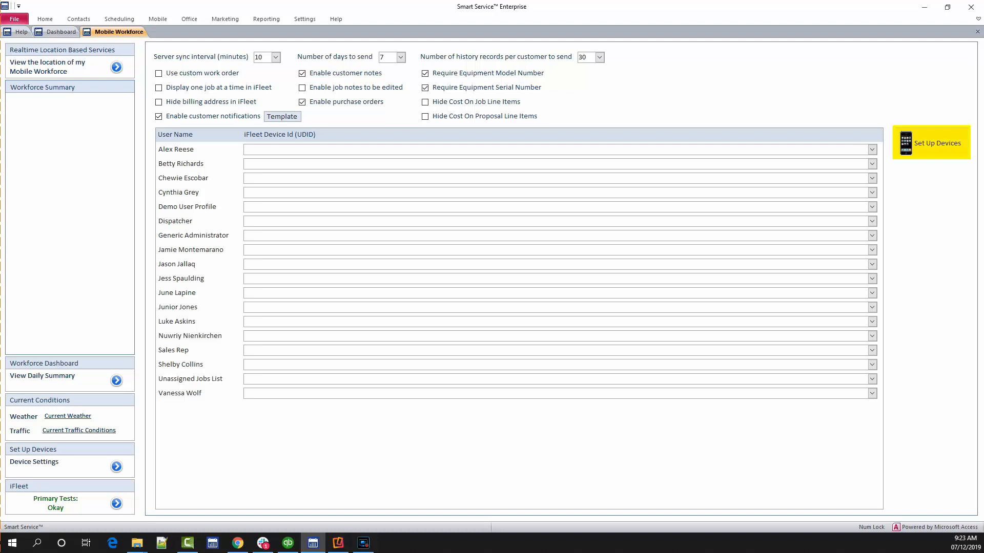
click(932, 142)
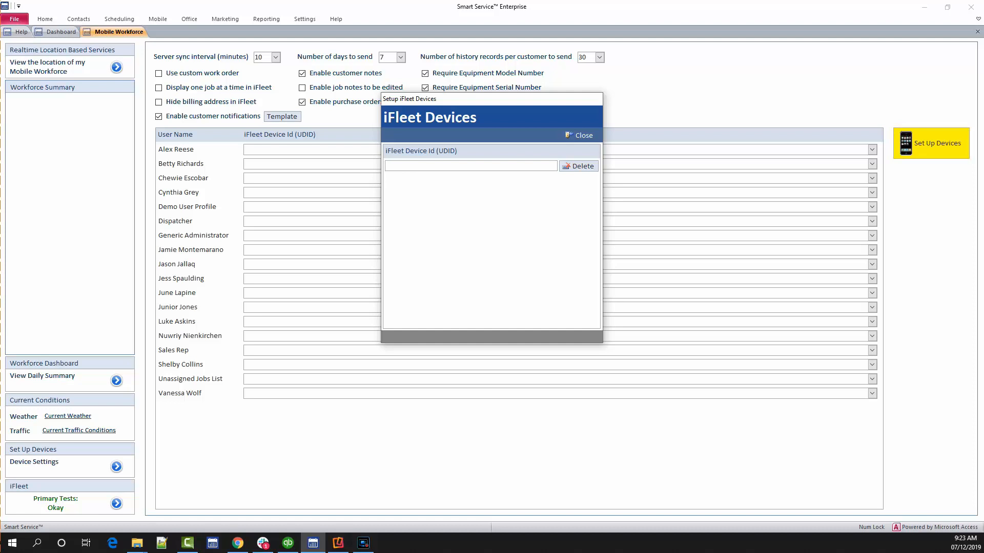
click(470, 165)
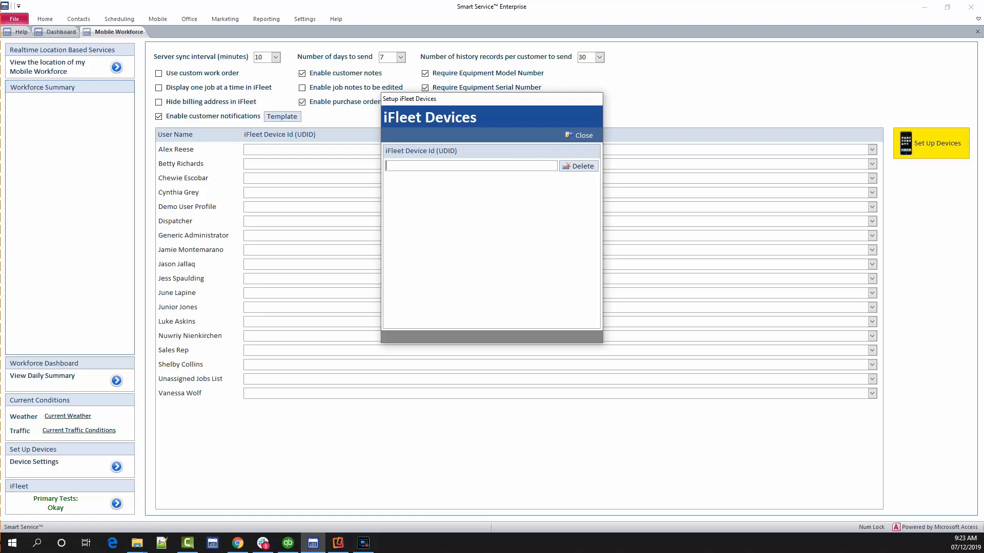
text(4C3E907830A444328A3831025E3F256FF864ED0F)
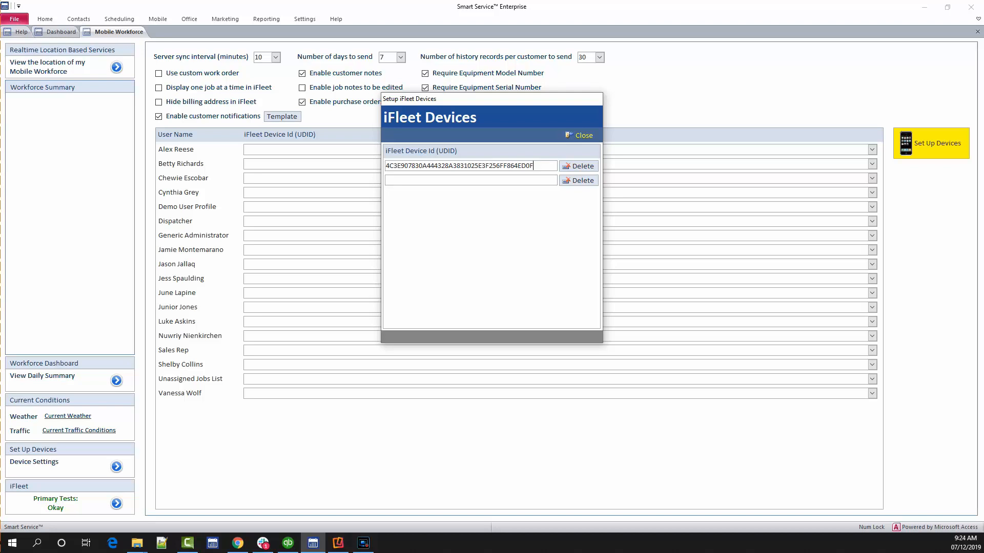
Close the iFleet Devices window to return to the user device list.
click(578, 135)
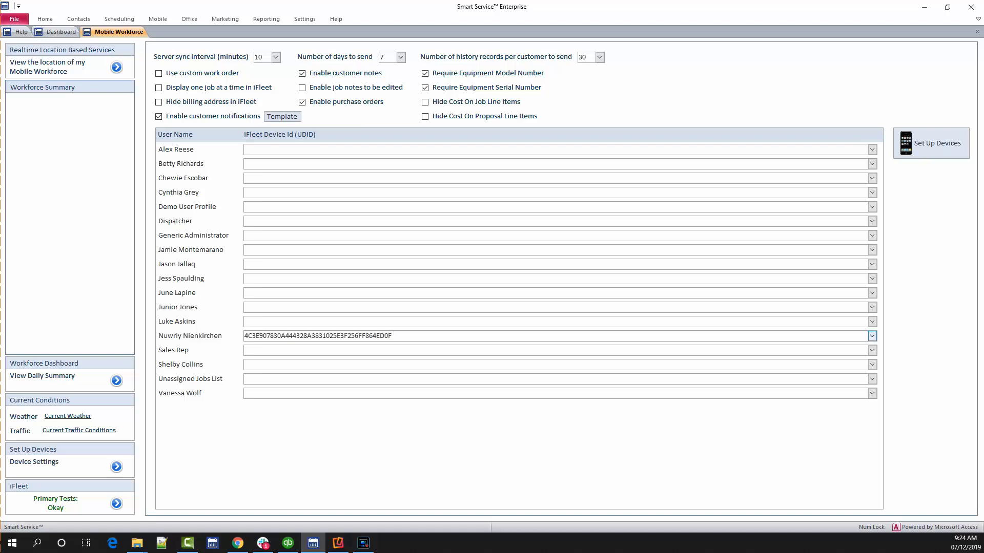
click(872, 335)
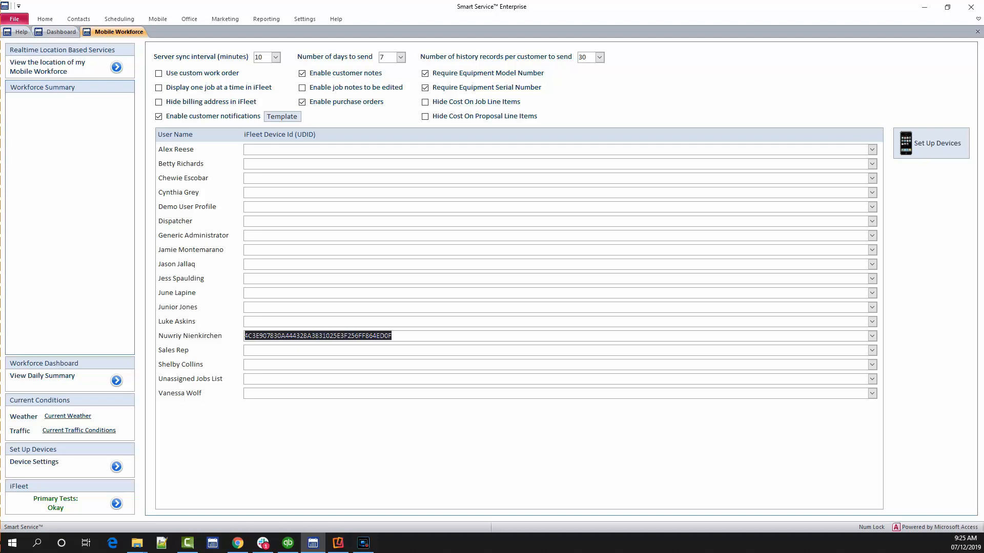
mouse_move(116, 503)
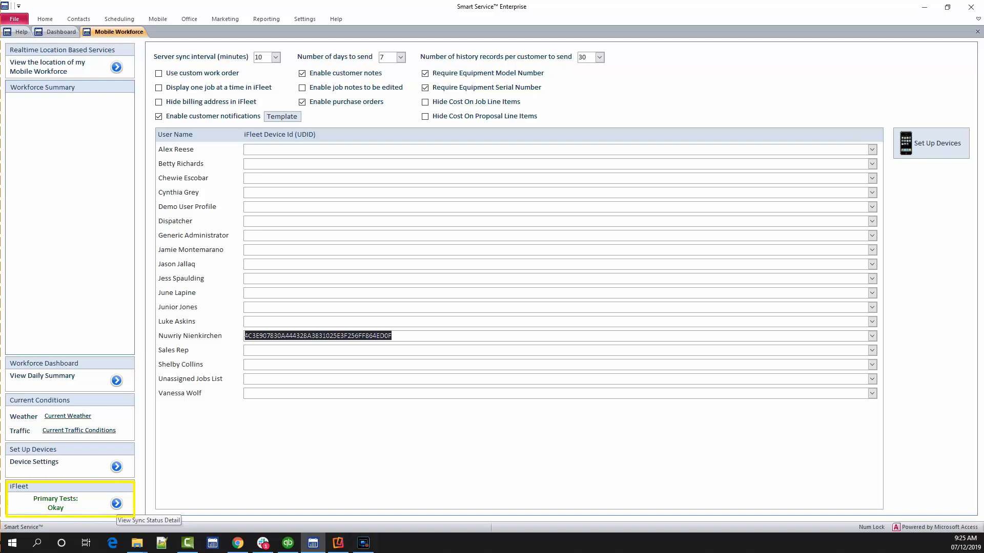
Open the iFleet Service Log and schedule an immediate sync, acknowledging the message.
click(116, 503)
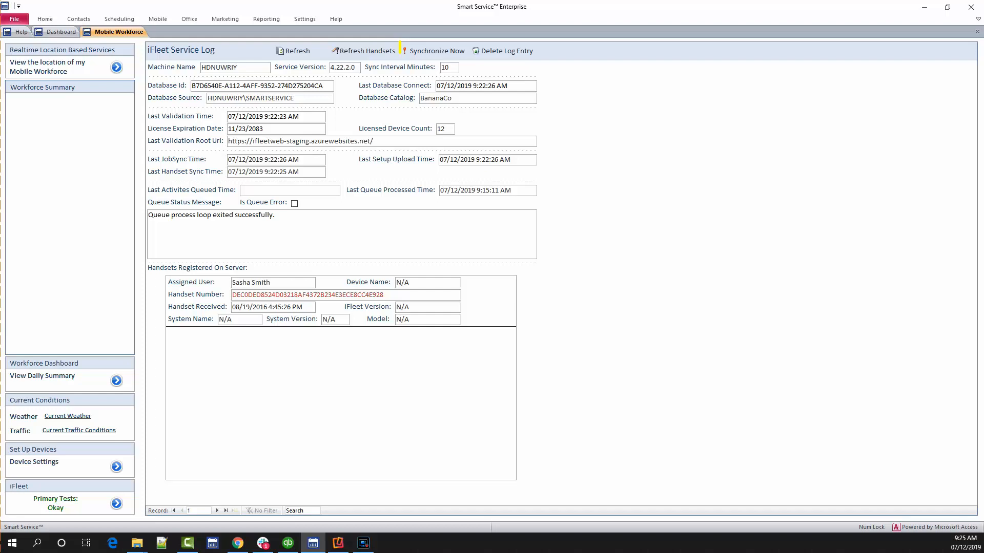
mouse_move(436, 50)
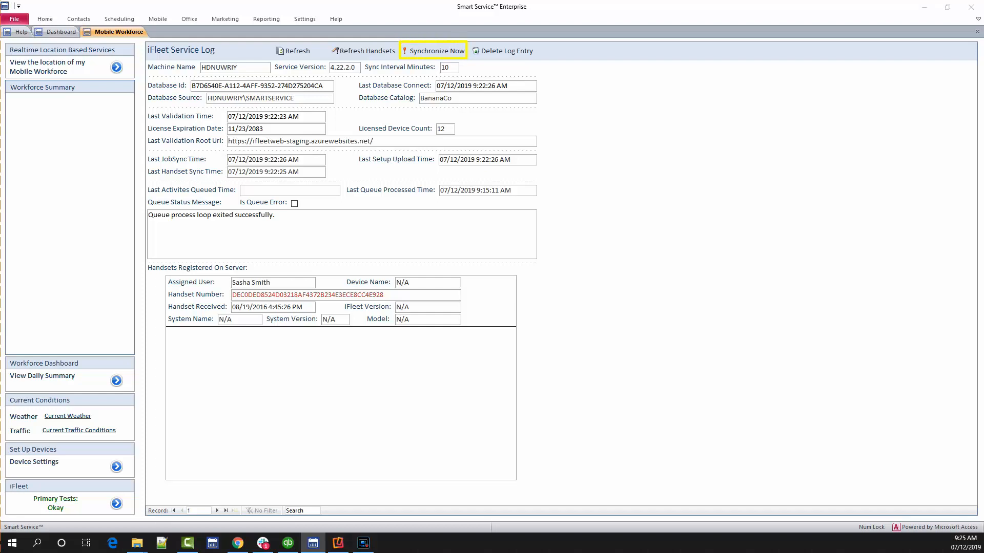
click(436, 51)
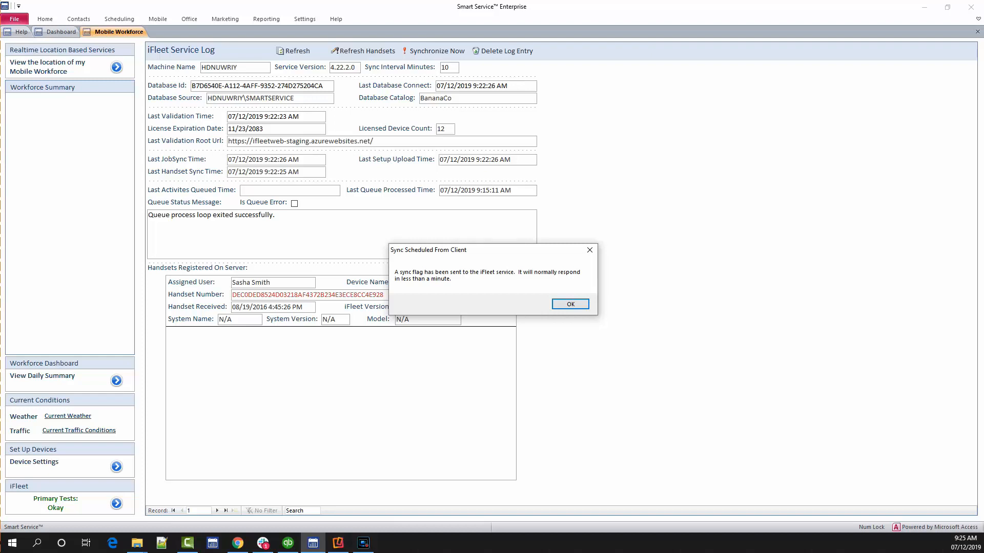
click(568, 304)
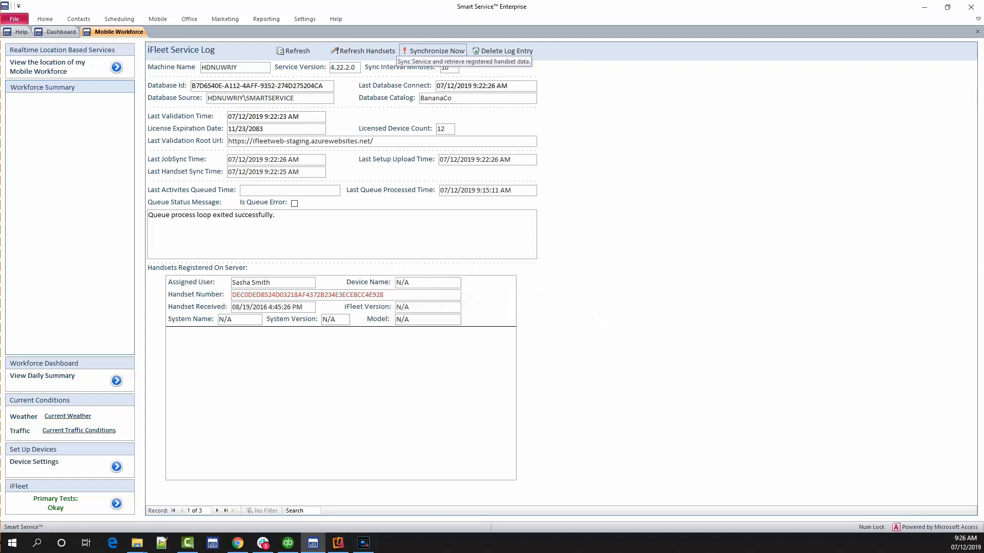
Refresh the iFleet Service Log to show updated sync and connection times.
click(433, 51)
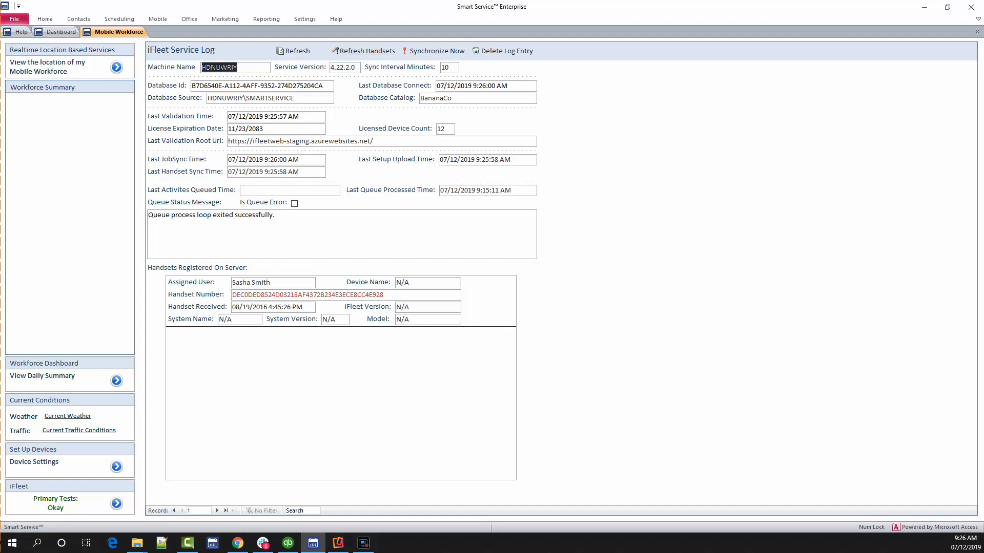
mouse_move(293, 51)
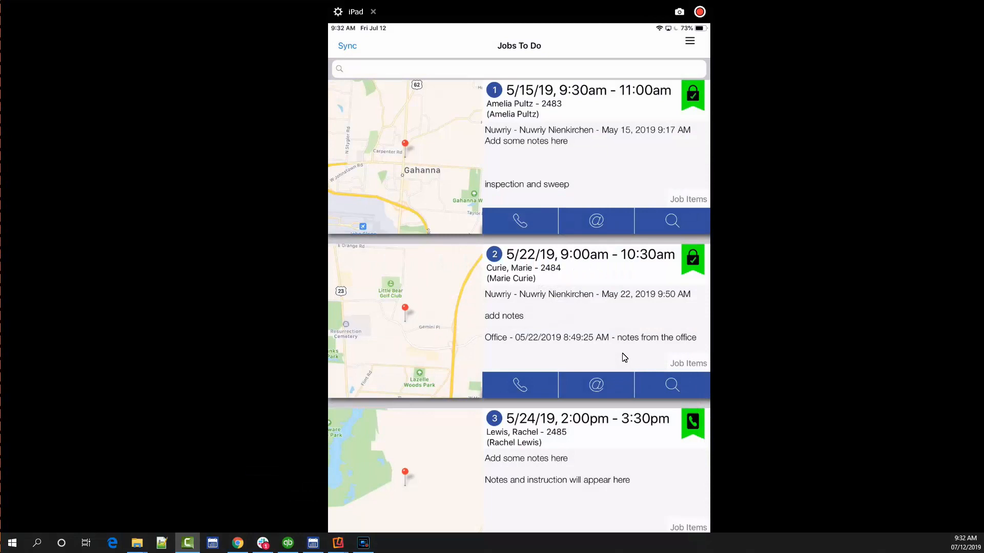
click(346, 45)
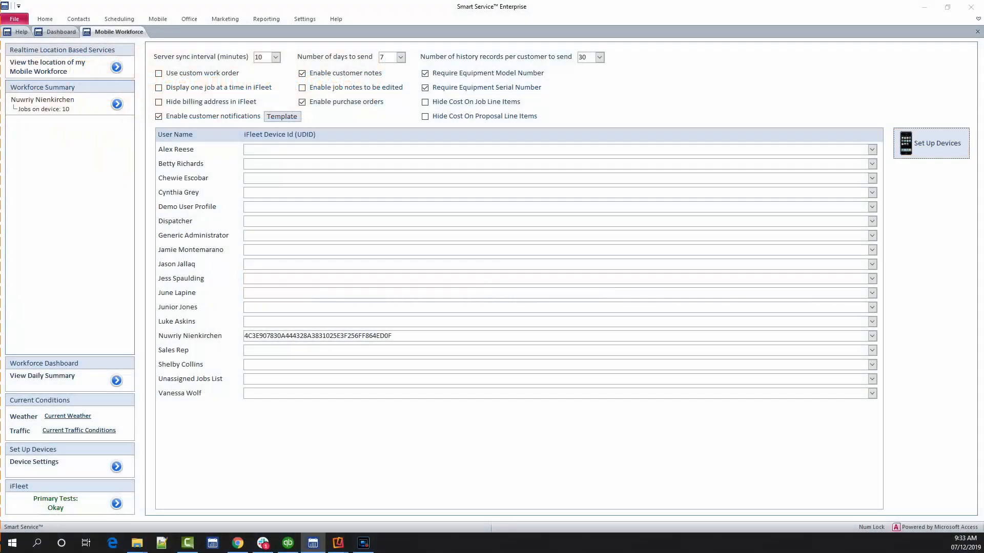
View the registered iFleet Devices list and close it.
click(931, 143)
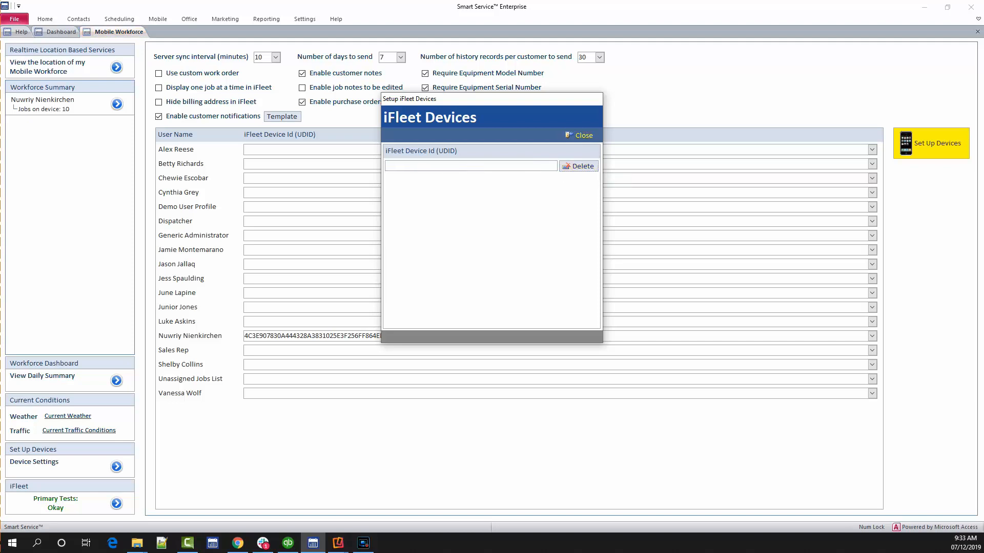
click(577, 135)
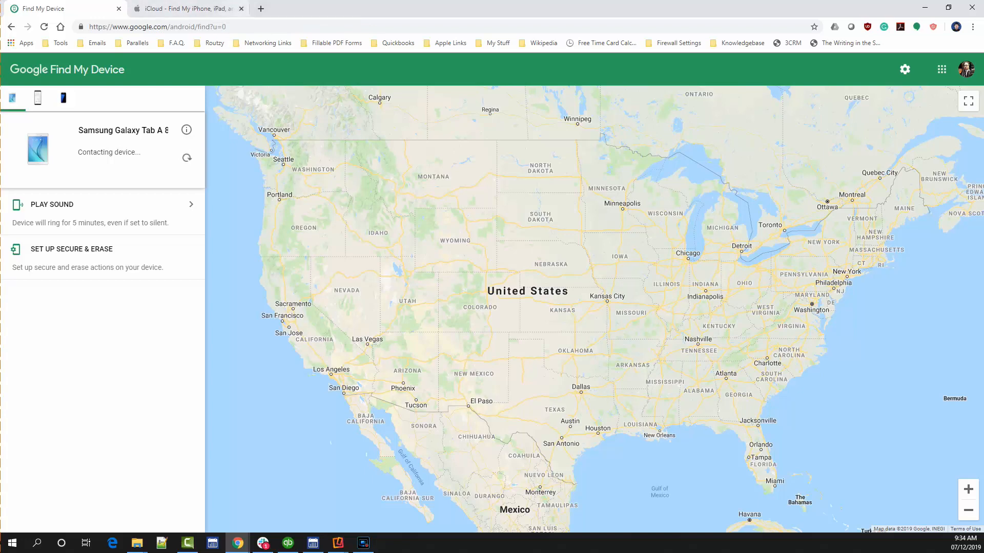
View Apple's iCloud Find My iPhone page, then return to the Smart Service Today dashboard.
click(185, 8)
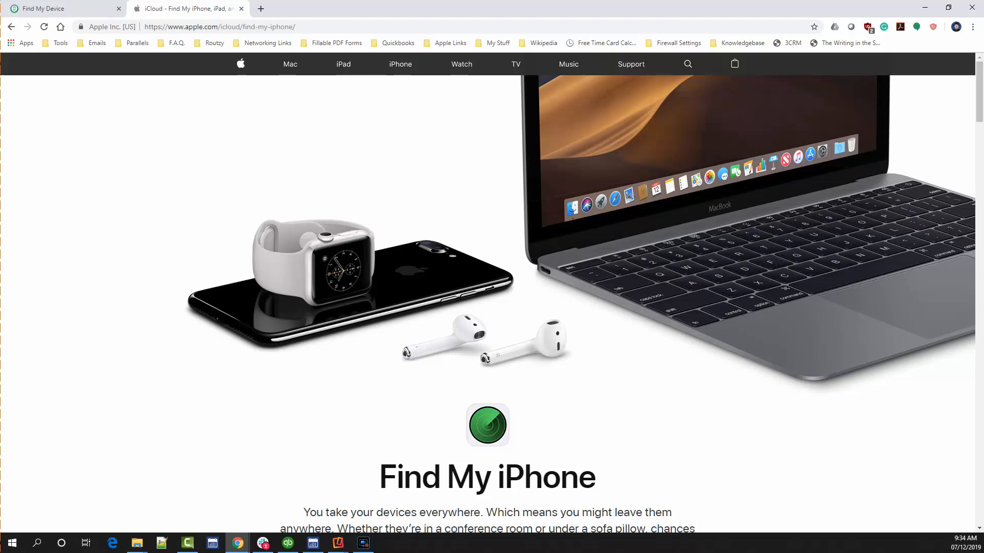
click(338, 543)
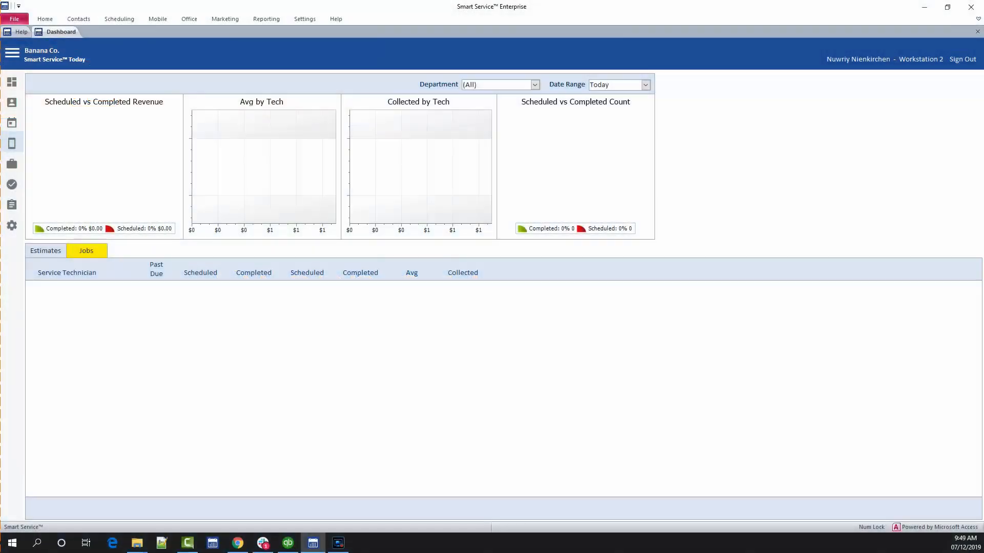
Go to Mobile Workforce and open the iFleet Service Log details.
click(11, 53)
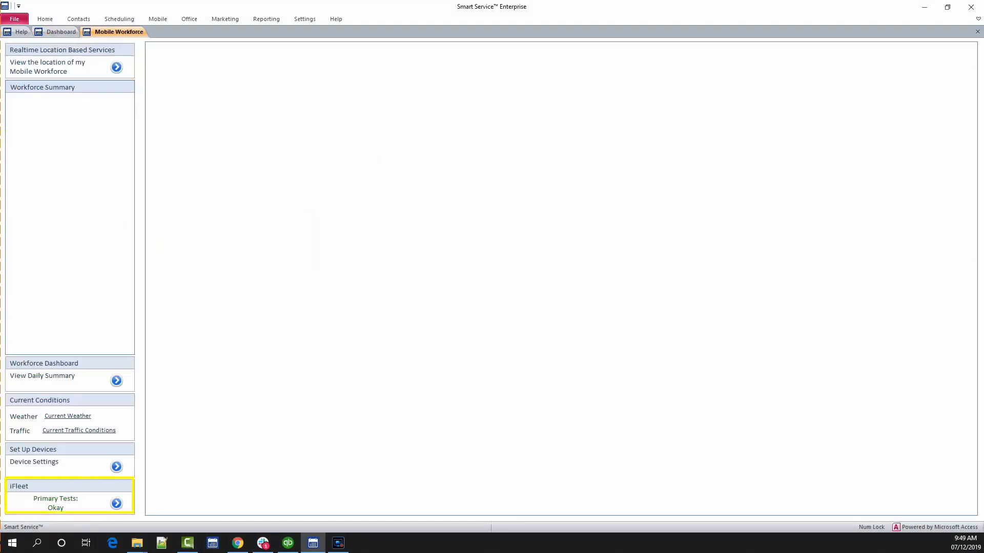
click(117, 503)
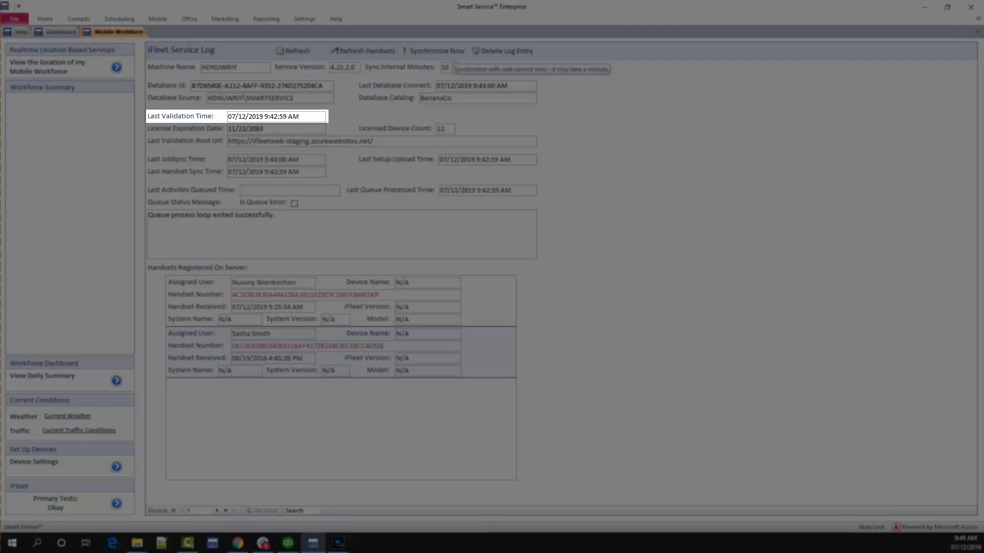
Request an iFleet synchronization and acknowledge the Sync Scheduled confirmation.
click(436, 51)
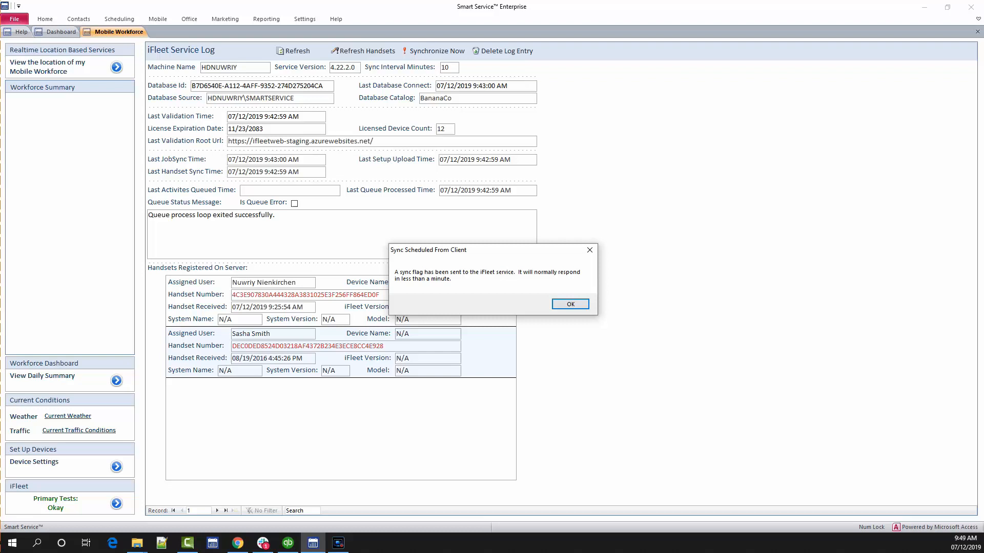
click(569, 304)
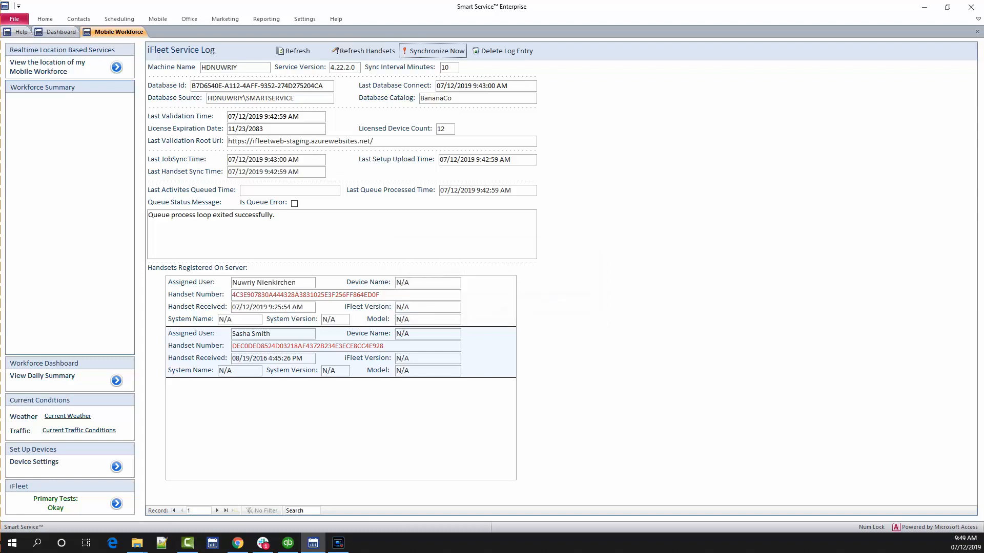
mouse_move(435, 51)
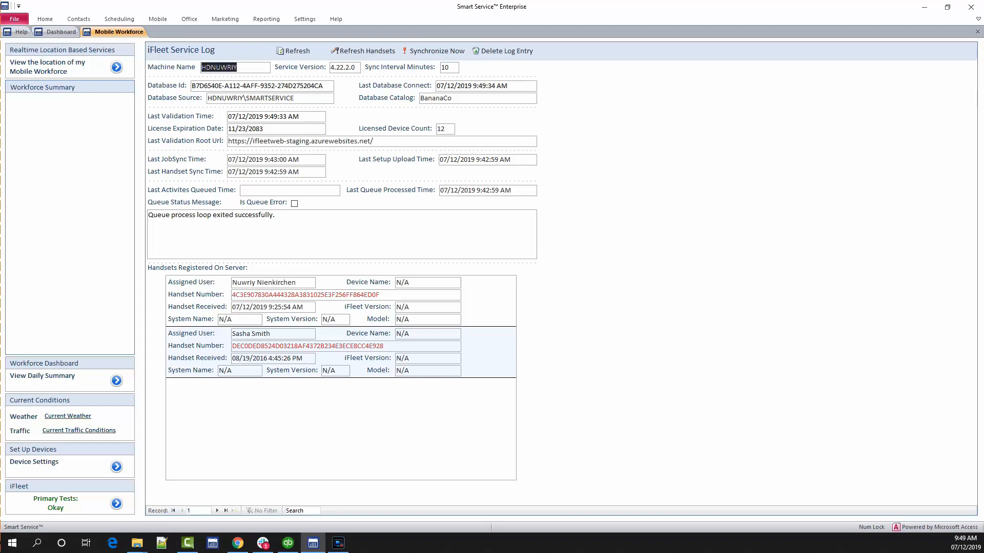
mouse_move(293, 51)
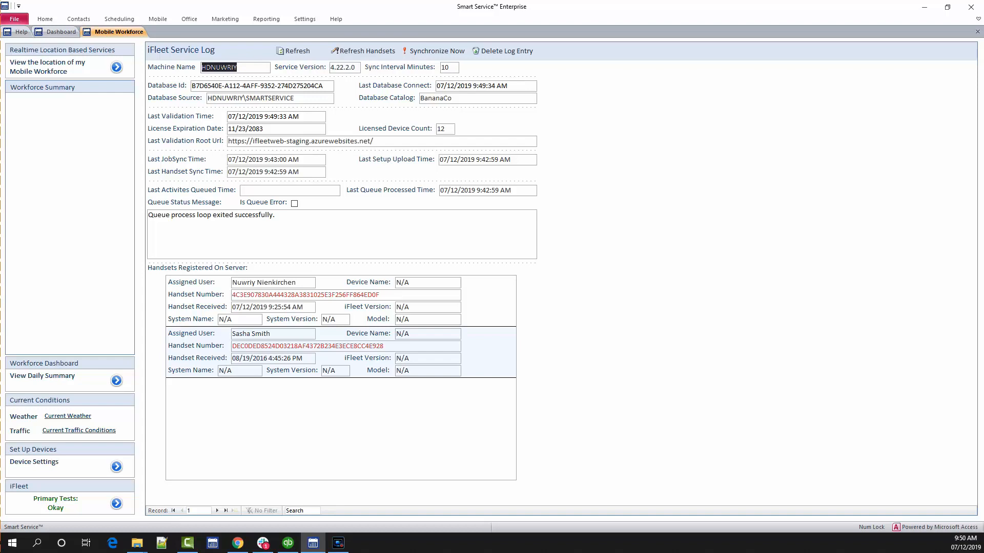
mouse_move(293, 50)
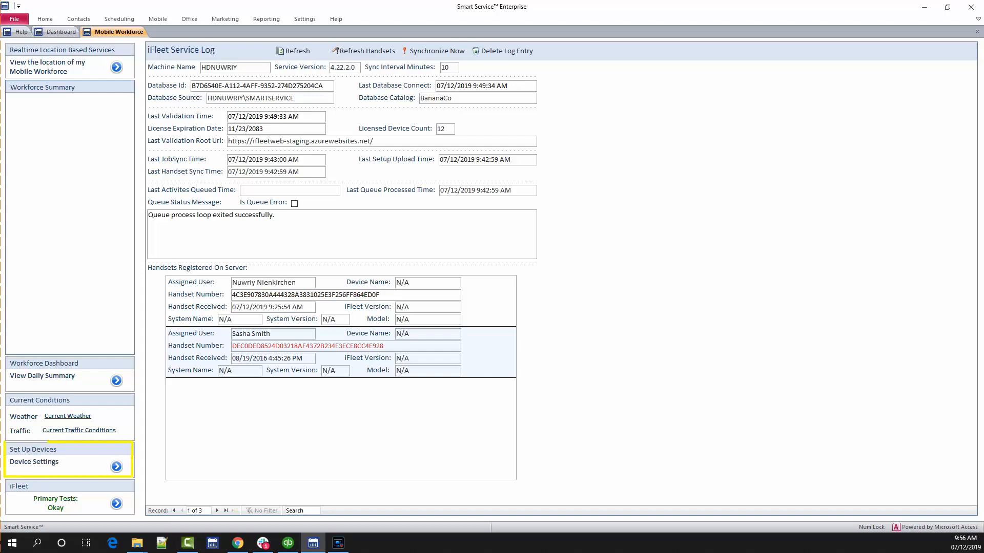
Delete the iPad's old Device Id from the iFleet Devices list under Device Settings.
click(115, 466)
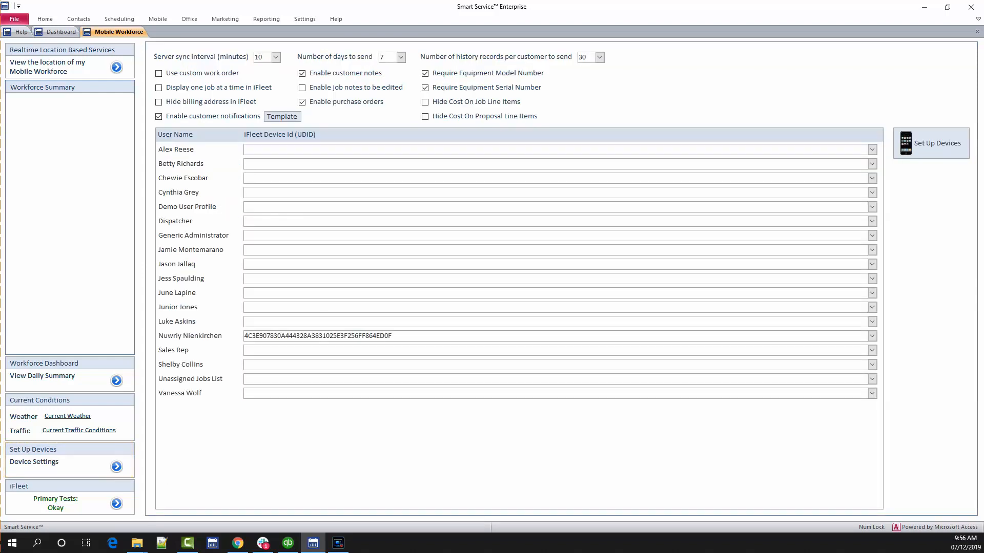
click(377, 336)
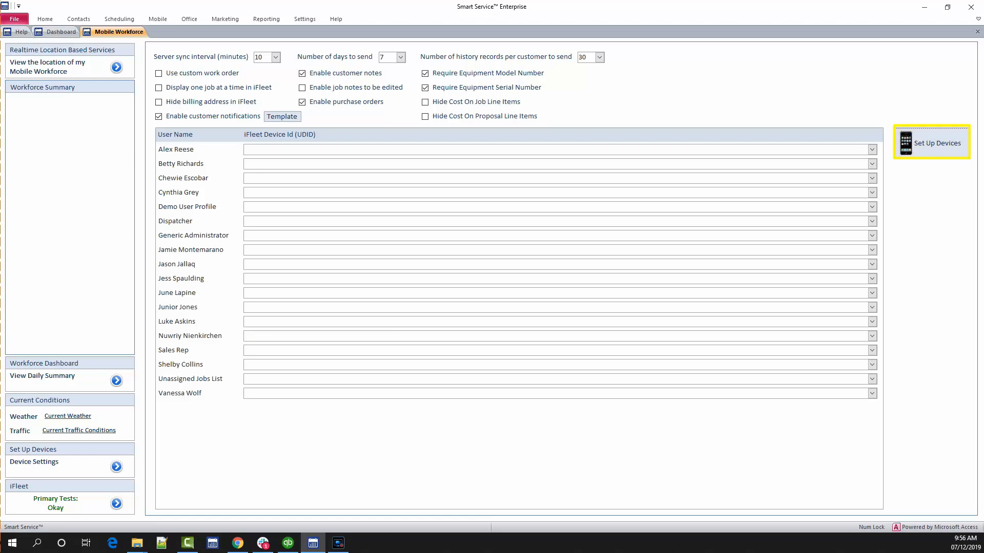
click(936, 143)
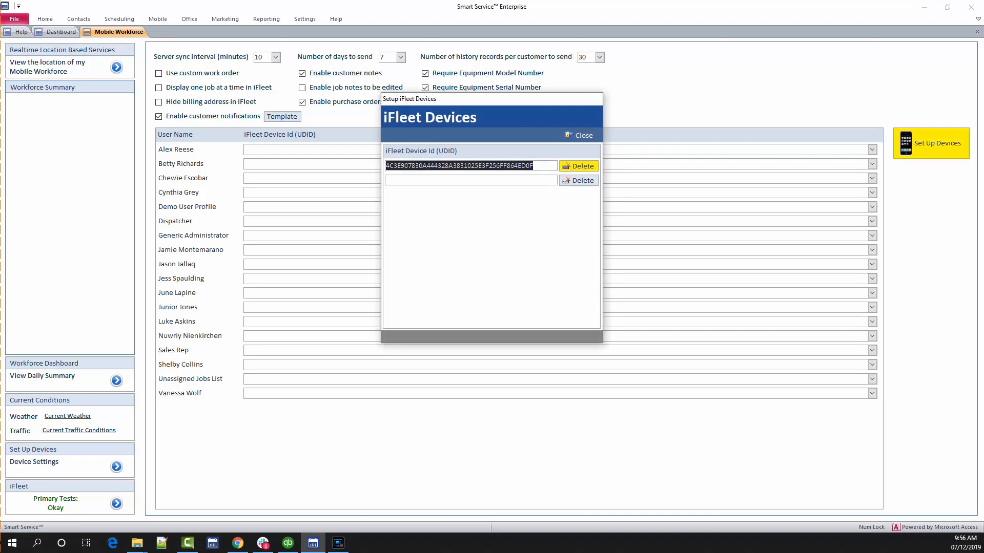
mouse_move(578, 180)
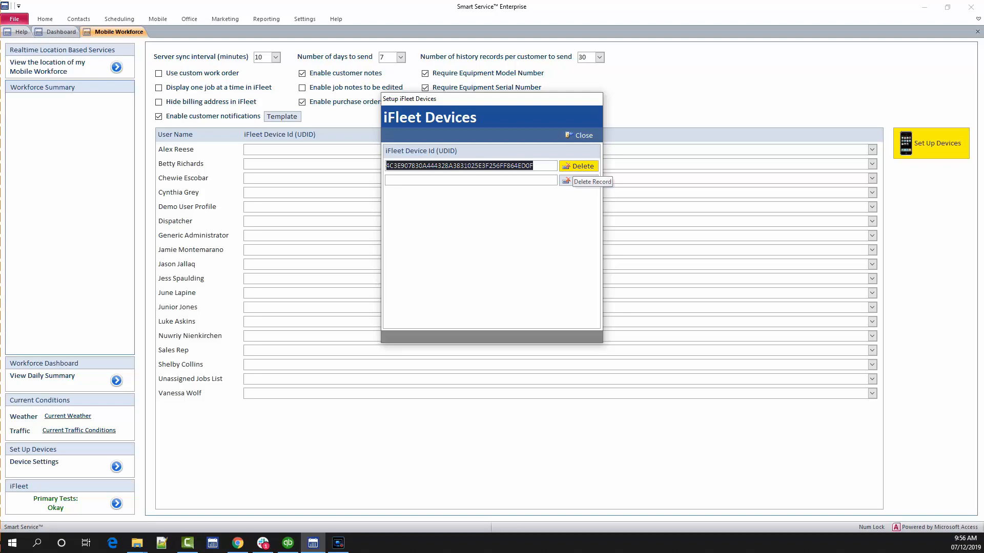
click(577, 166)
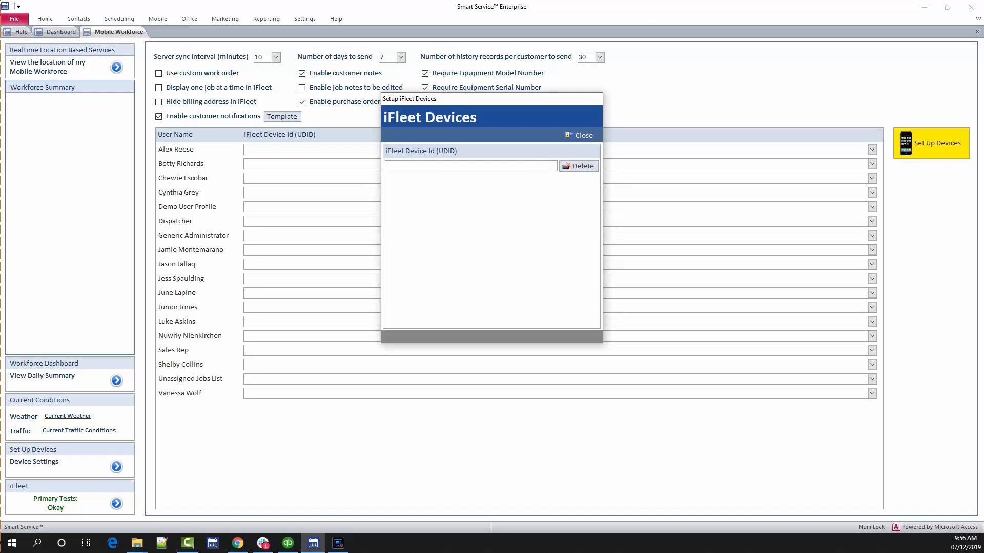
click(578, 135)
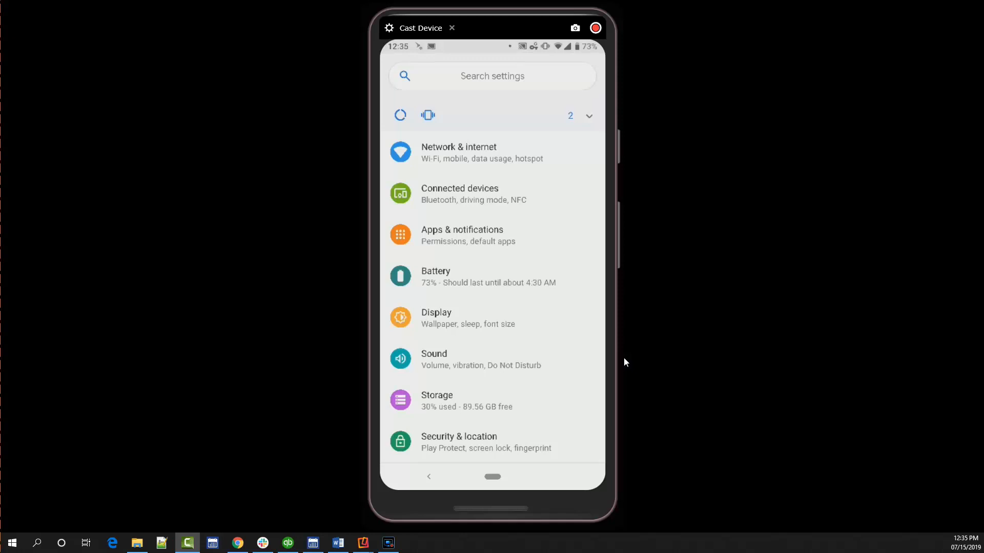
Grant the iFleet app Location permission through Android's Apps & notifications settings.
click(462, 235)
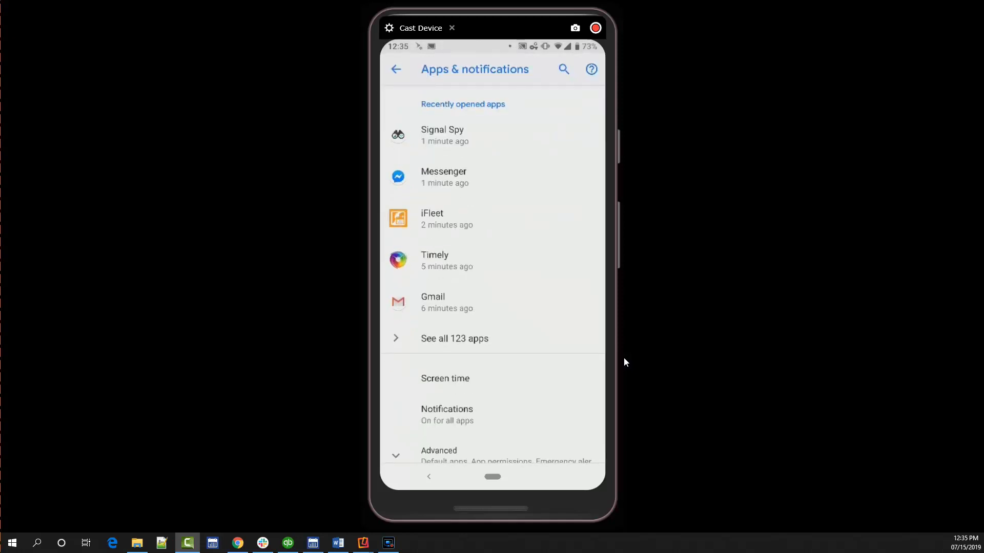
click(453, 338)
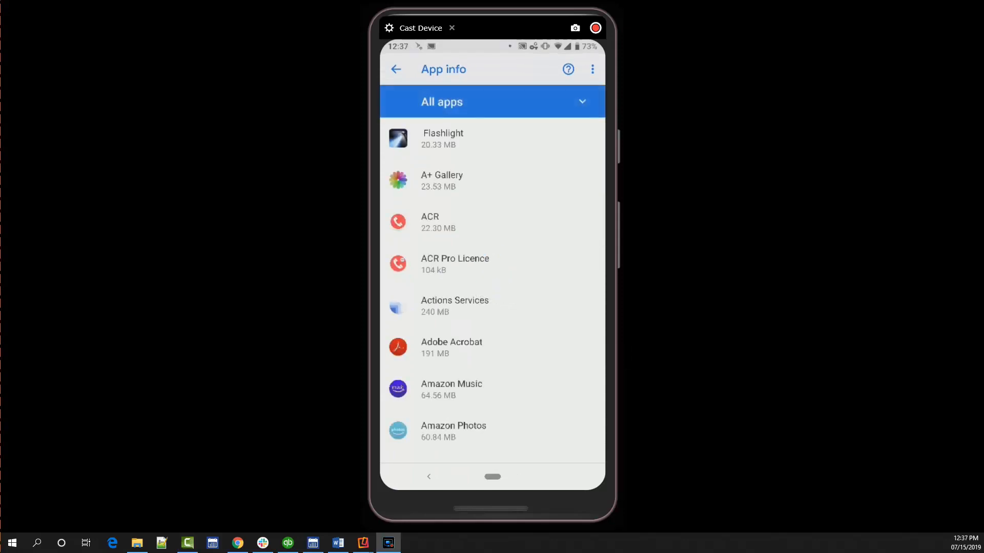
scroll(down, 3)
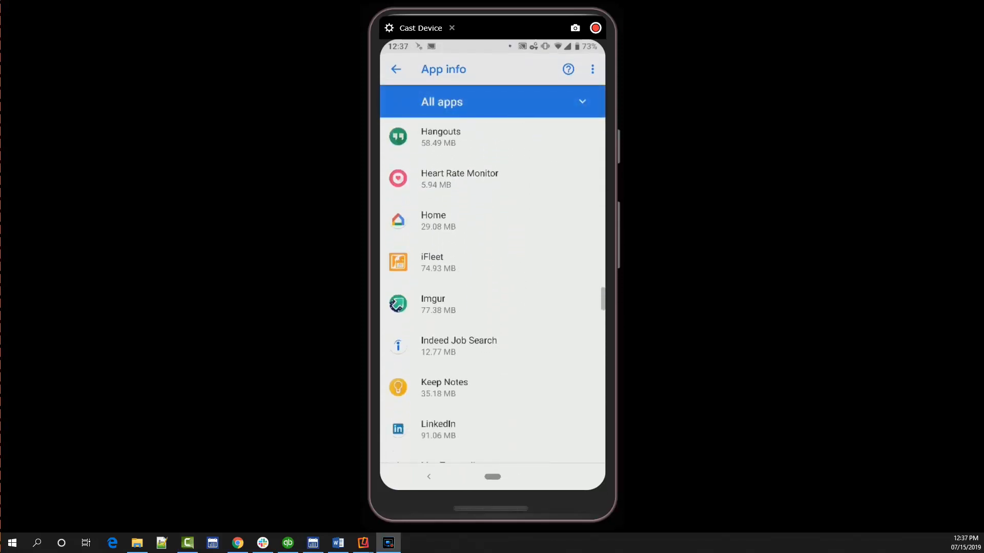
click(491, 262)
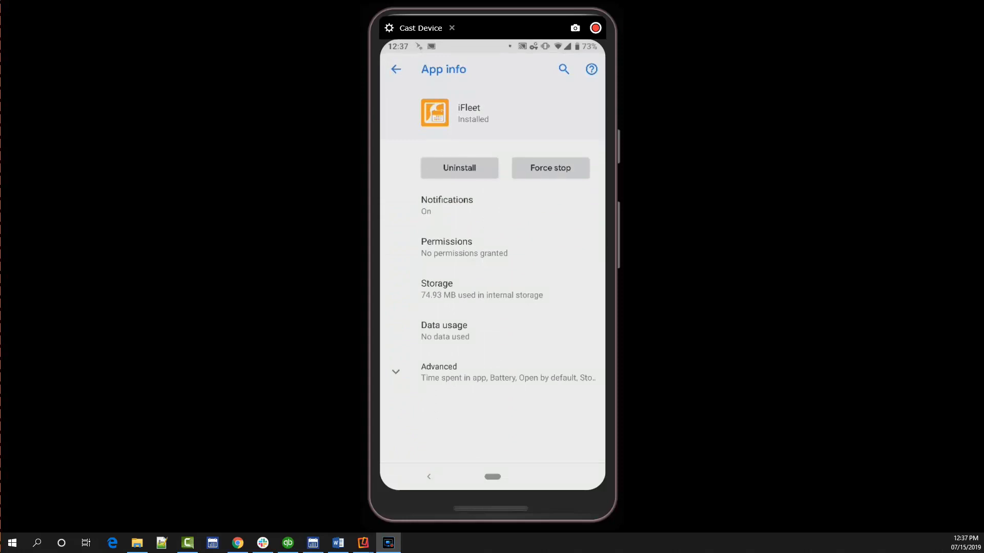
click(447, 246)
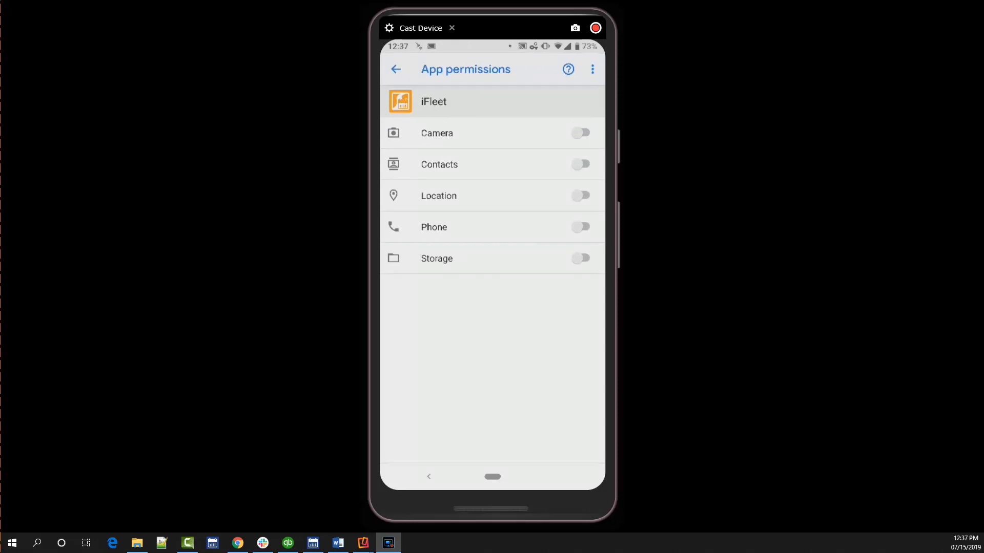
click(579, 195)
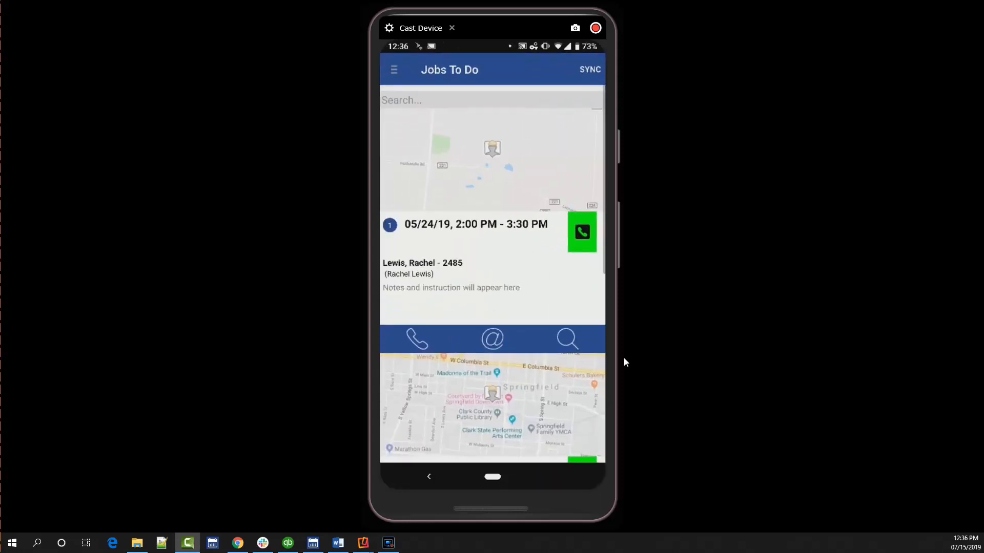
click(394, 70)
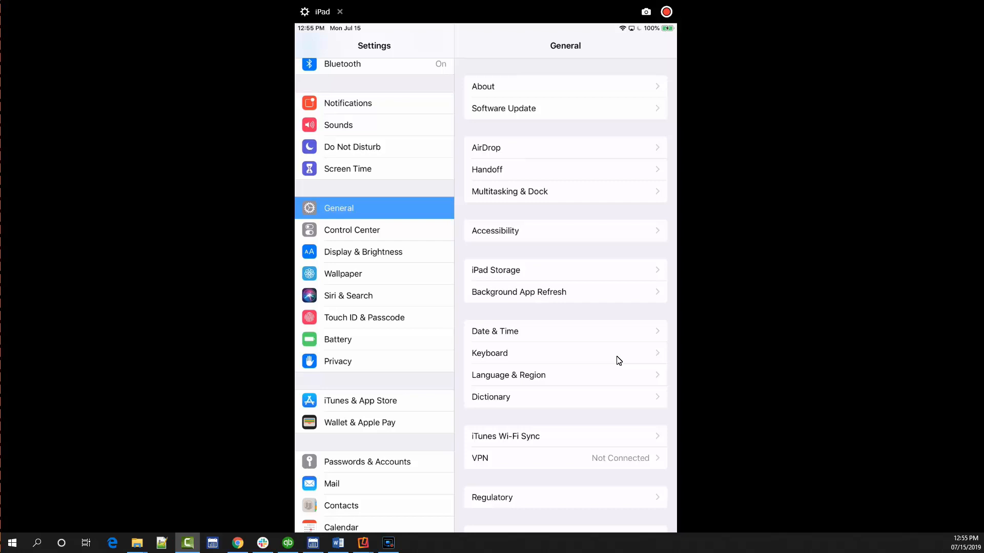
Check iFleet 4 under Privacy > Location Services, then open iFleet 4's app settings.
click(337, 361)
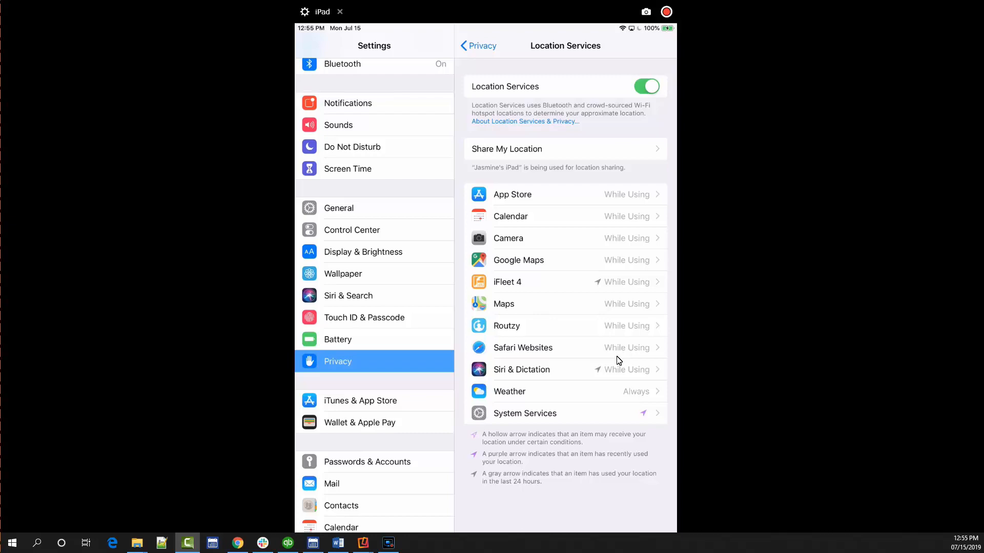
scroll(down, 3)
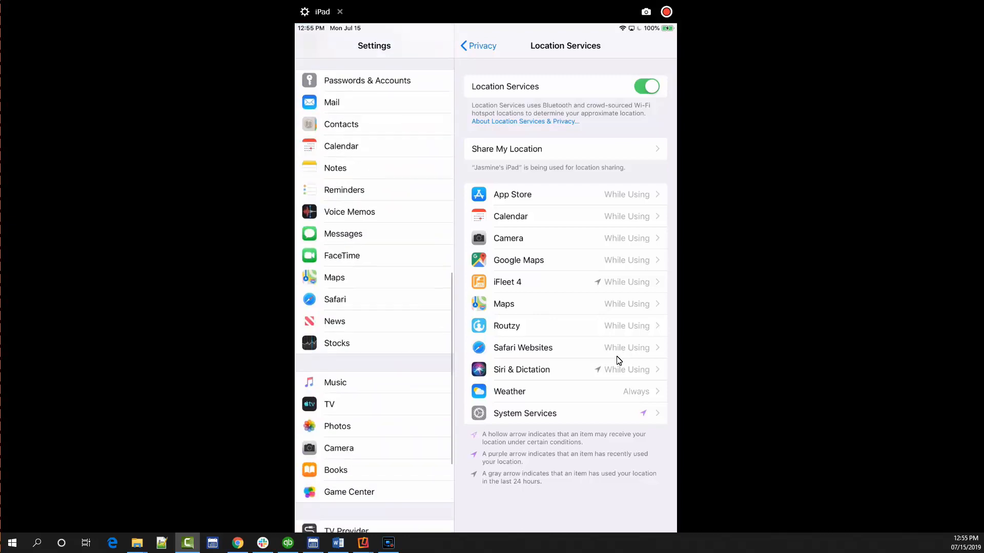
scroll(down, 3)
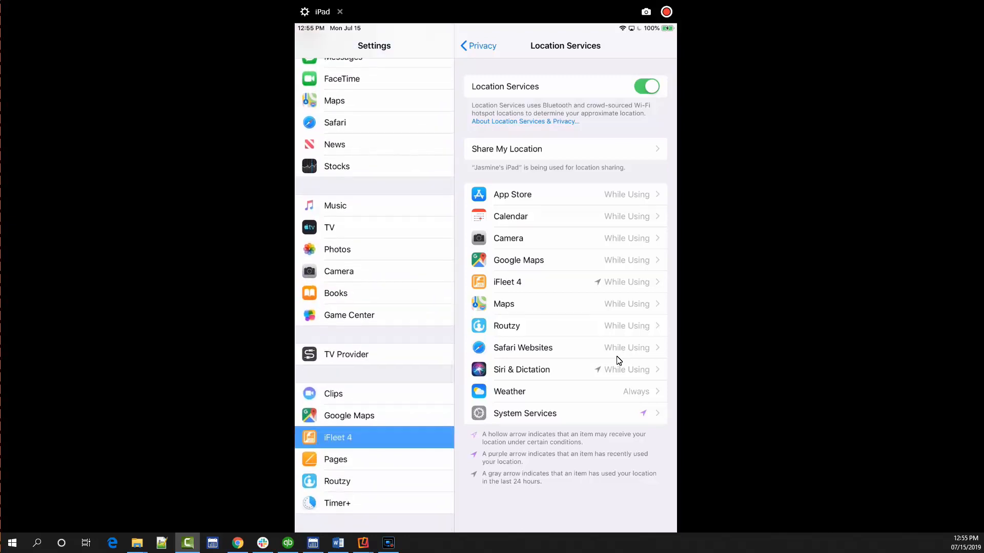
click(507, 281)
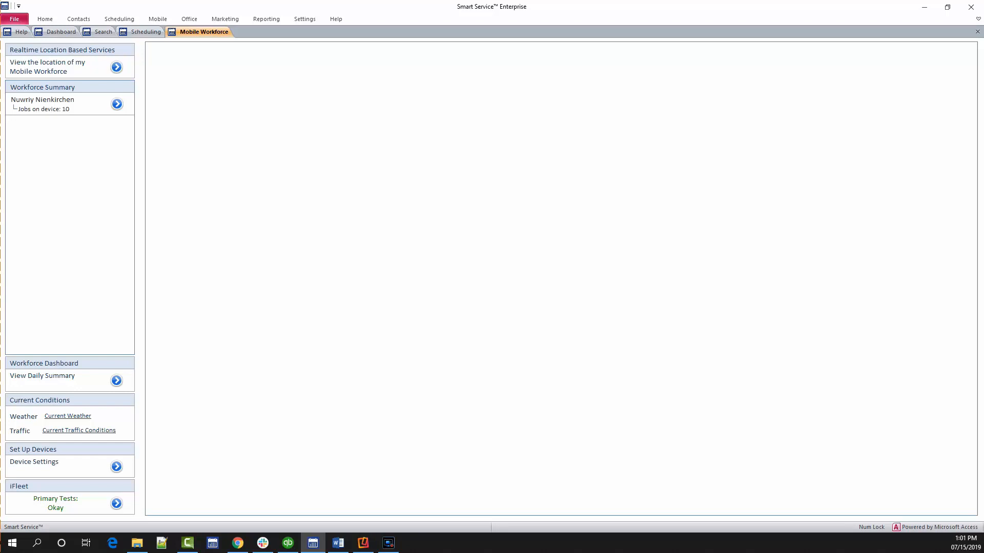
Open the Mobile Workforce Daily Summary for 06/07/2019, listing 31 GPS tracks.
click(117, 66)
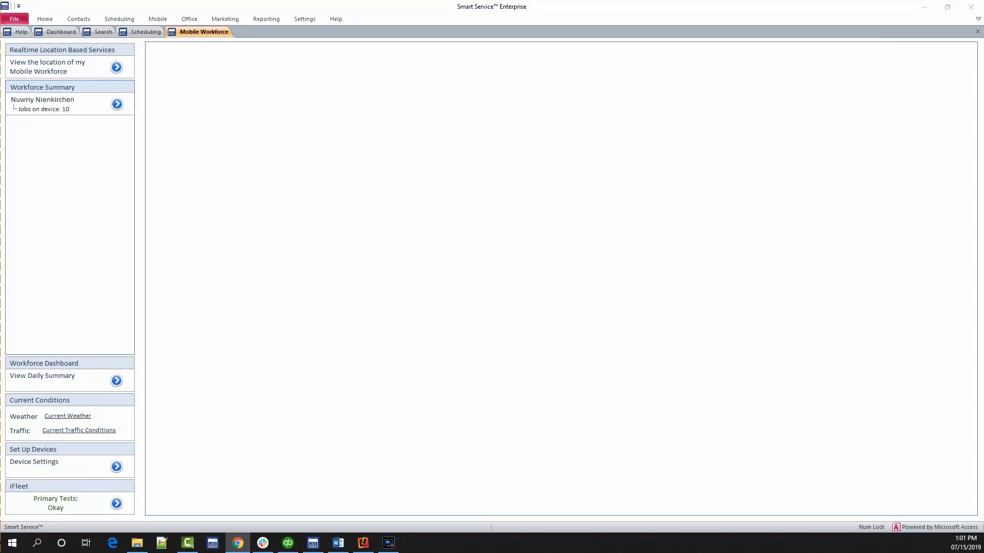
click(116, 380)
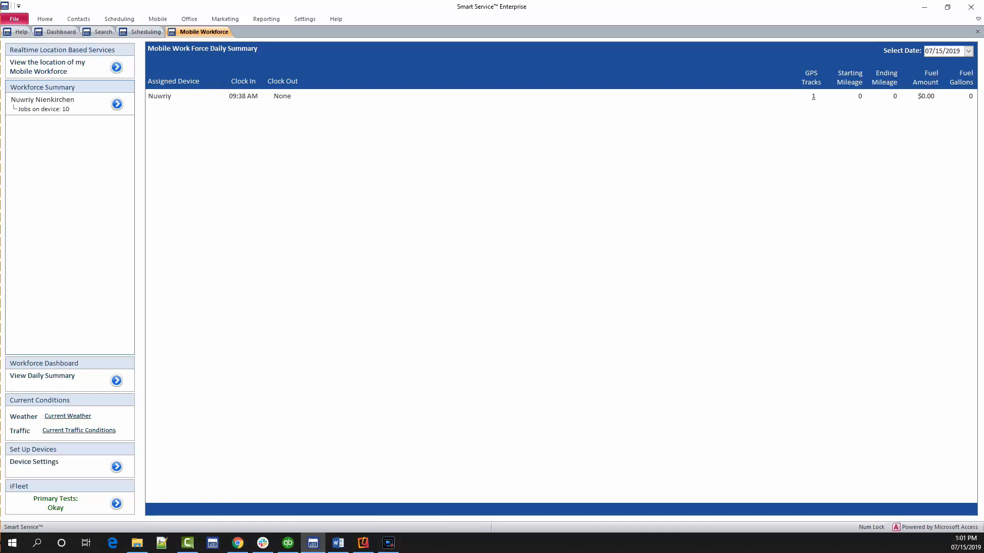
click(974, 51)
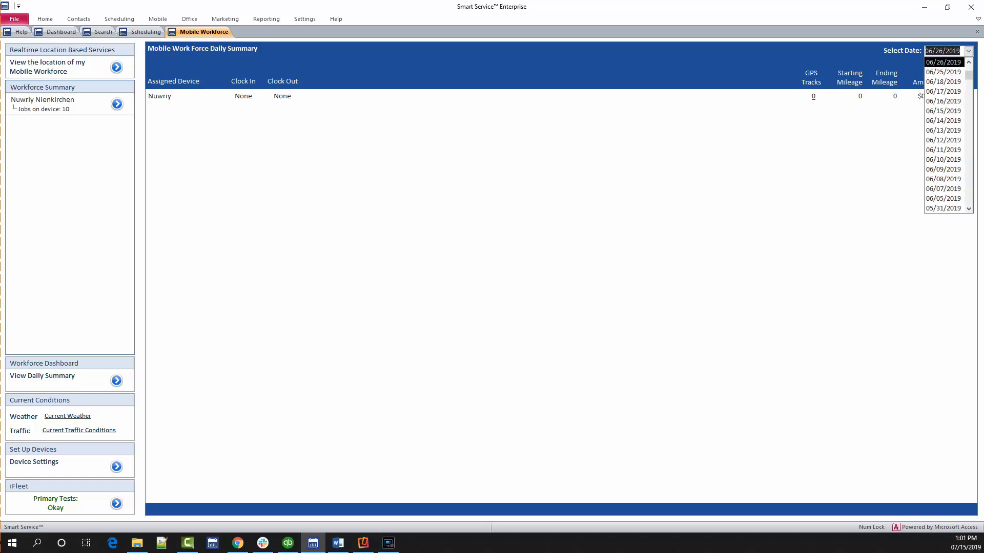
click(942, 189)
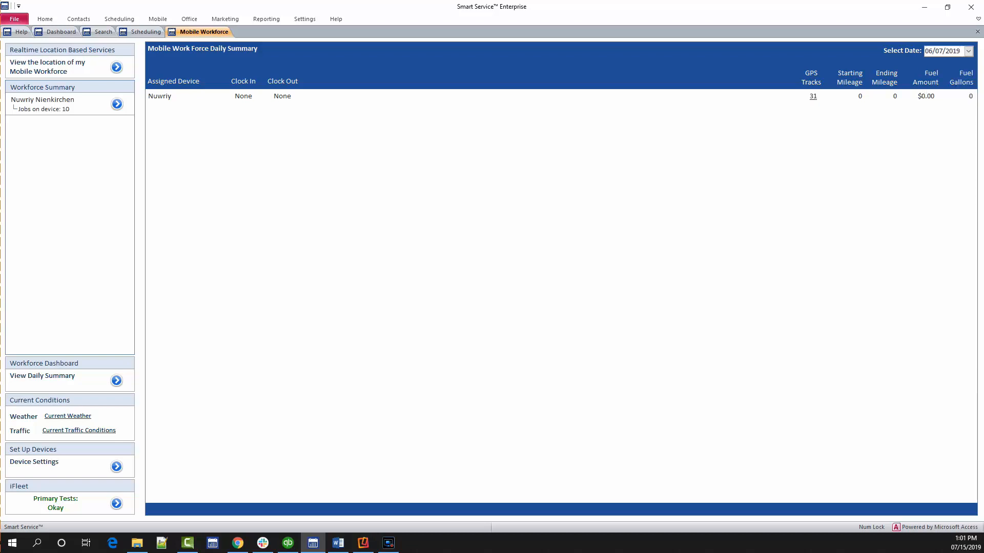
click(811, 96)
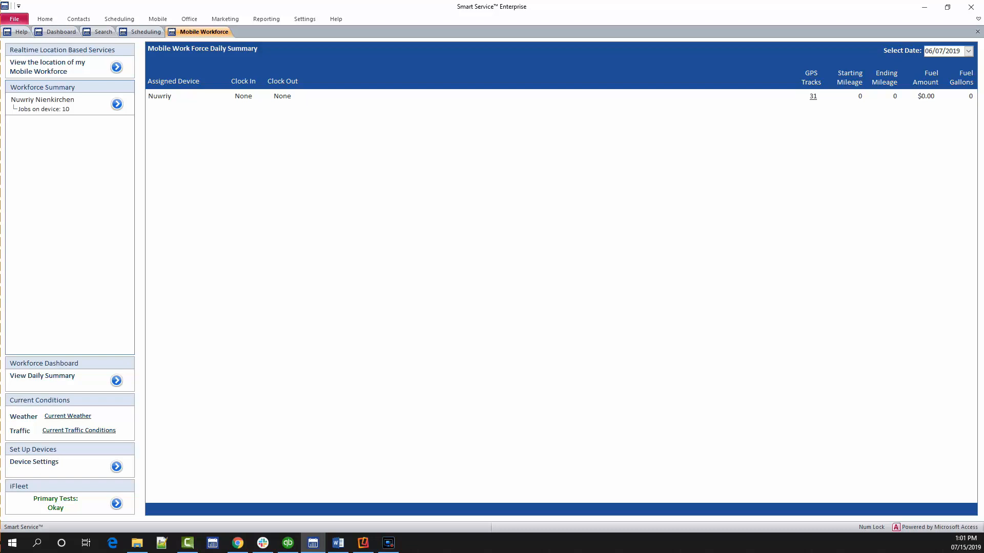
Map the 06/07 GPS tracks and expand the two-point cluster near East Powell Road.
click(116, 67)
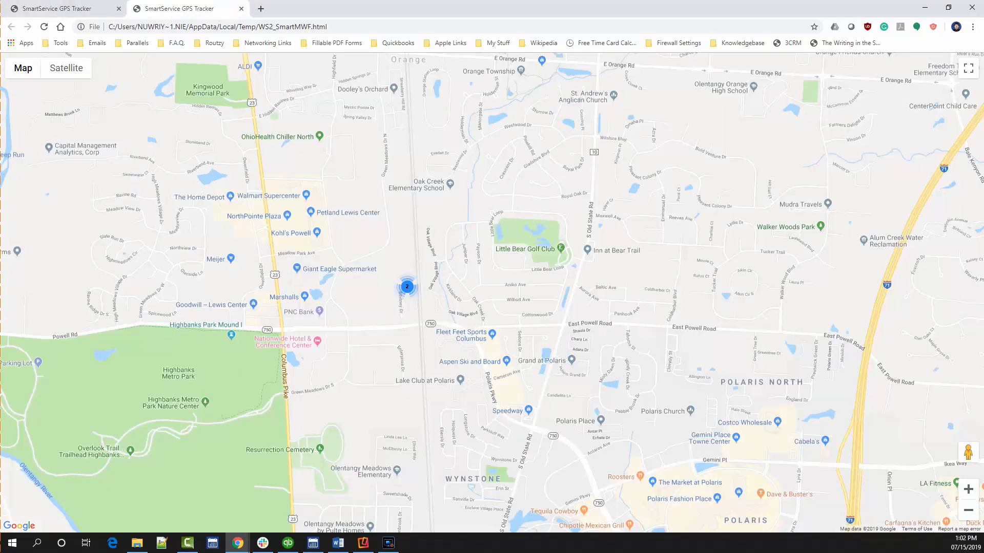
click(407, 287)
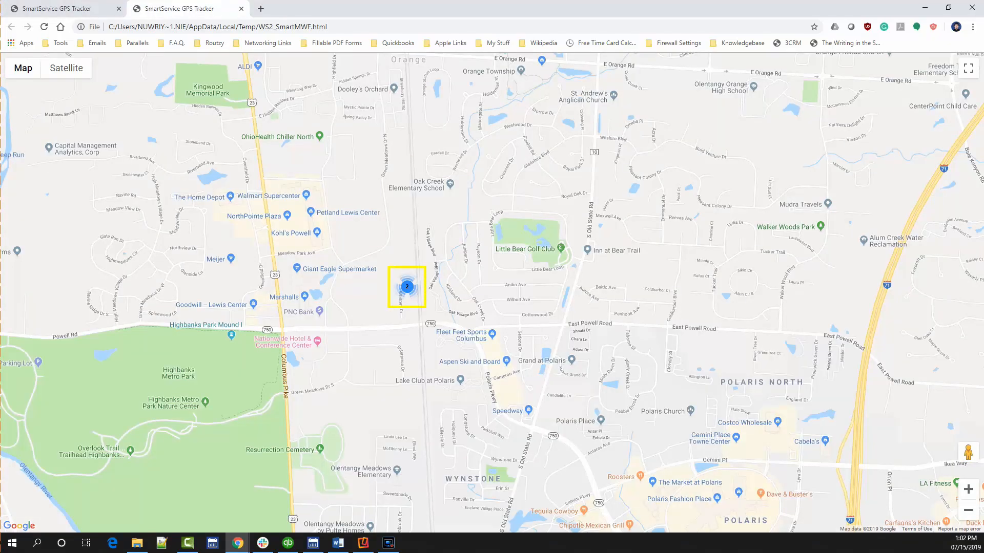